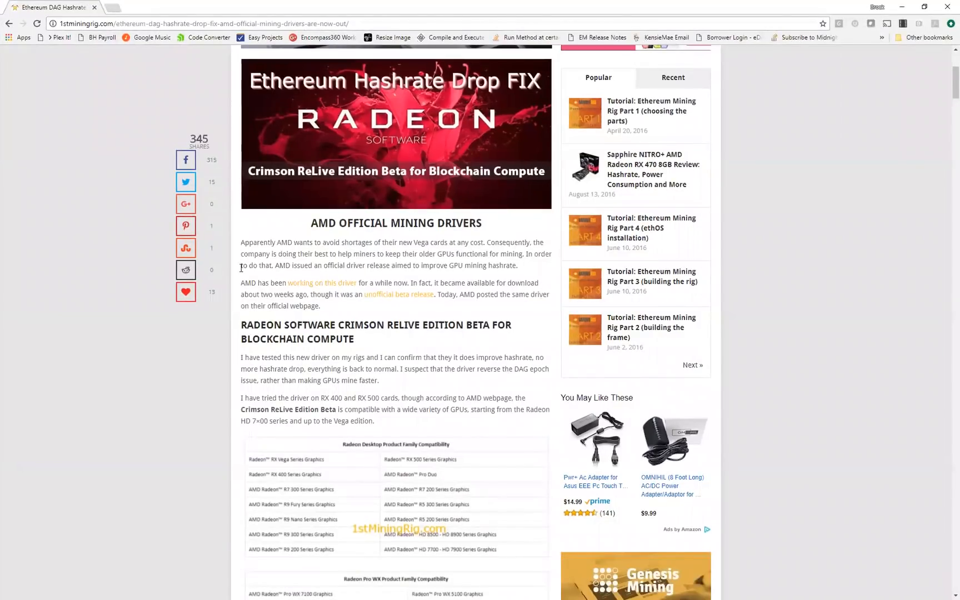
# Step: Scroll the 1stMiningRig article past the test results to the DAG hashrate fix steps
pyautogui.scroll(3)
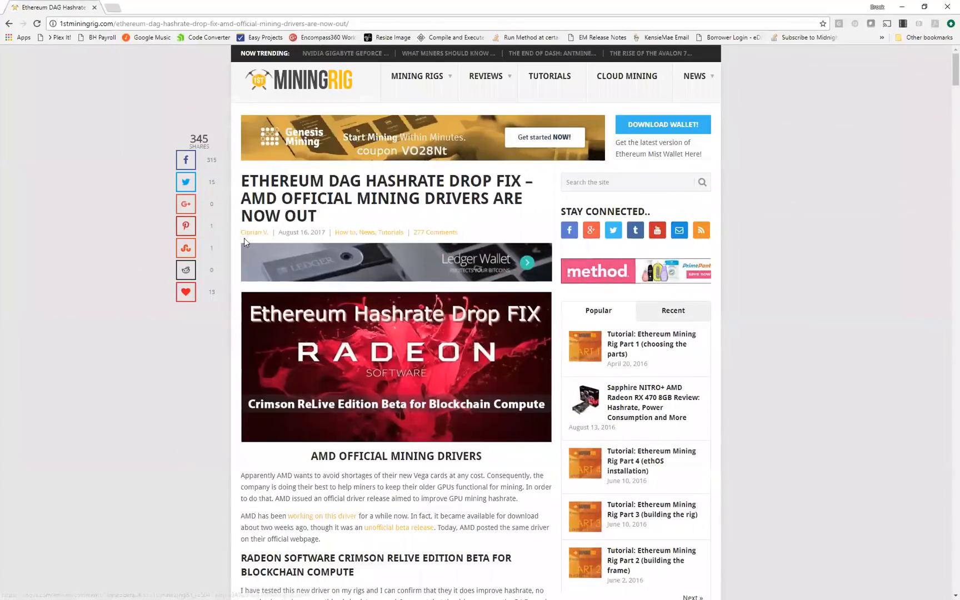
pyautogui.moveTo(266, 236)
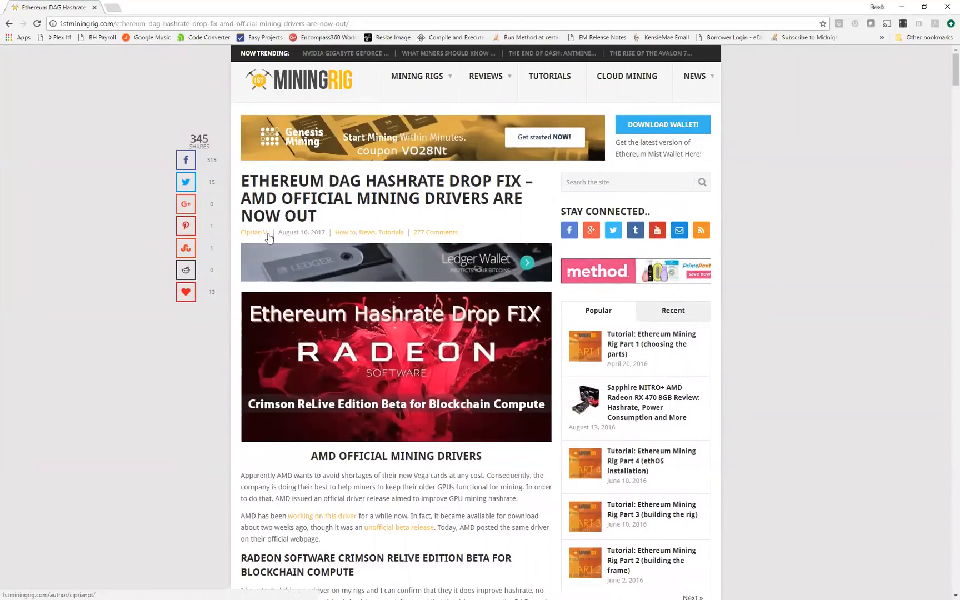
pyautogui.moveTo(214, 391)
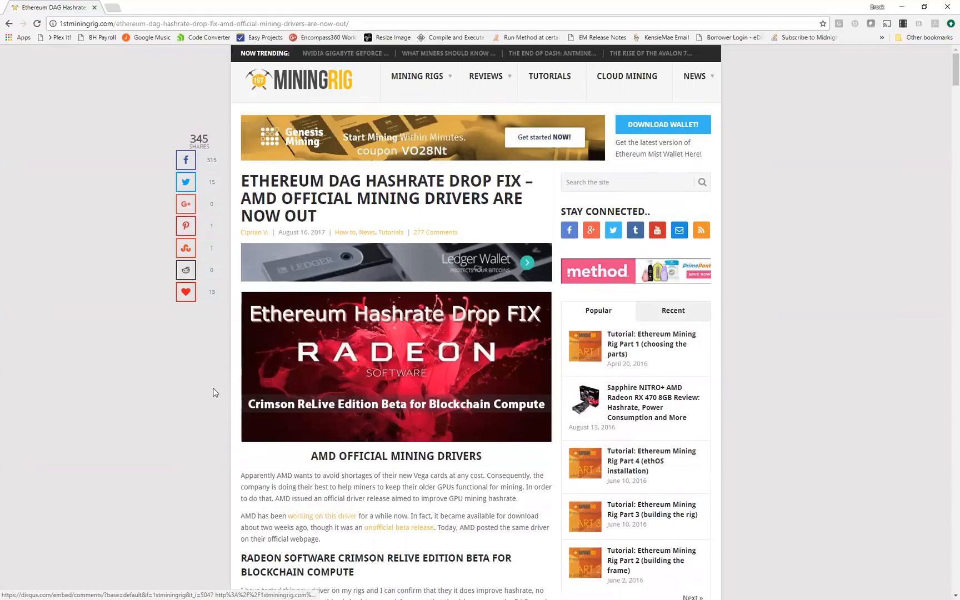
pyautogui.scroll(-3)
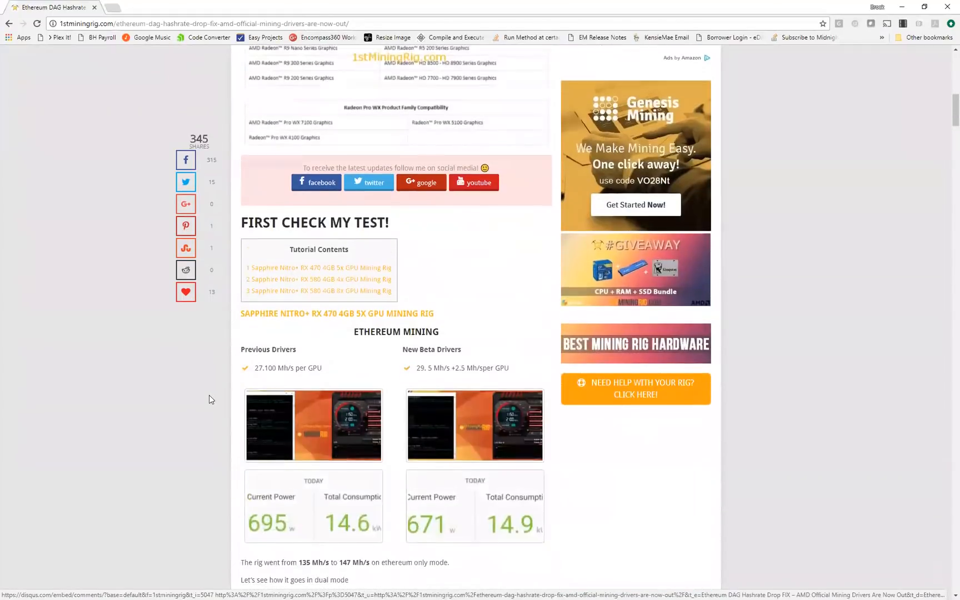
pyautogui.scroll(-3)
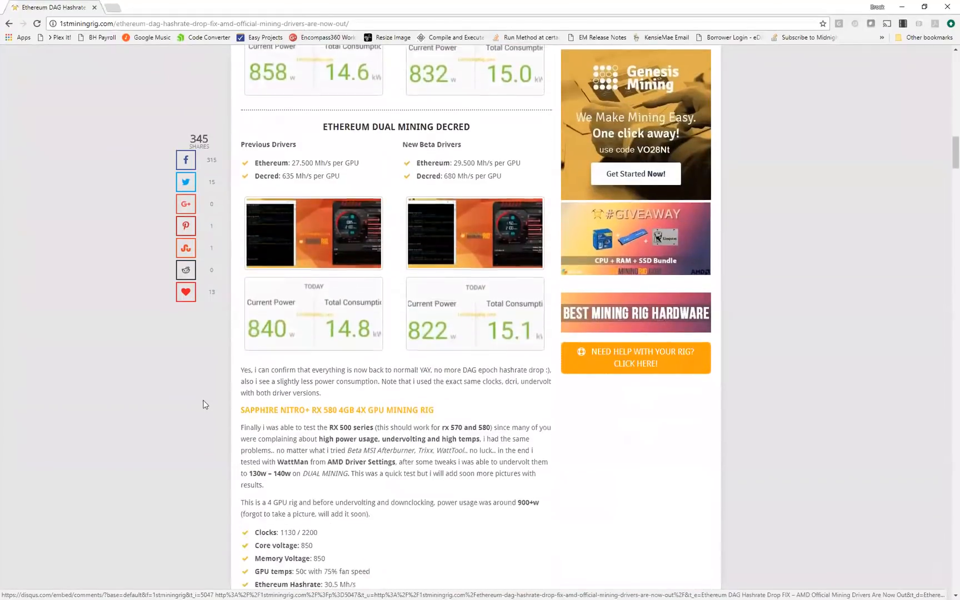
pyautogui.scroll(-3)
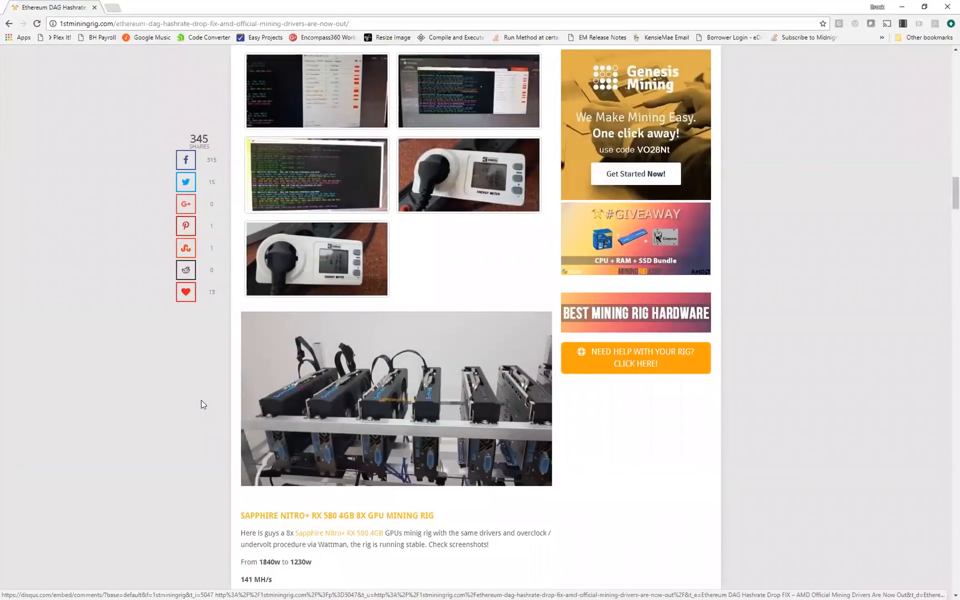
pyautogui.scroll(-3)
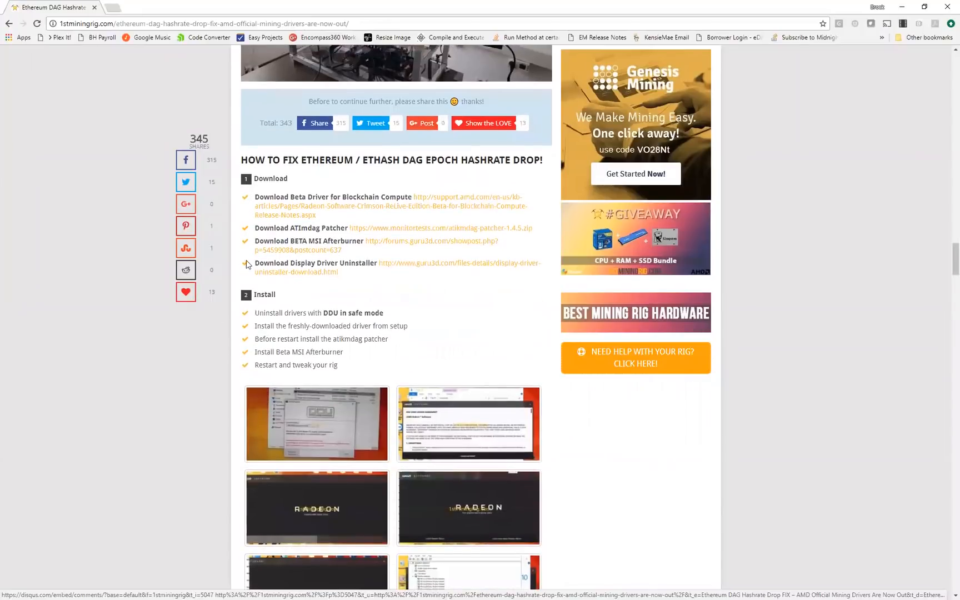
pyautogui.moveTo(289, 217)
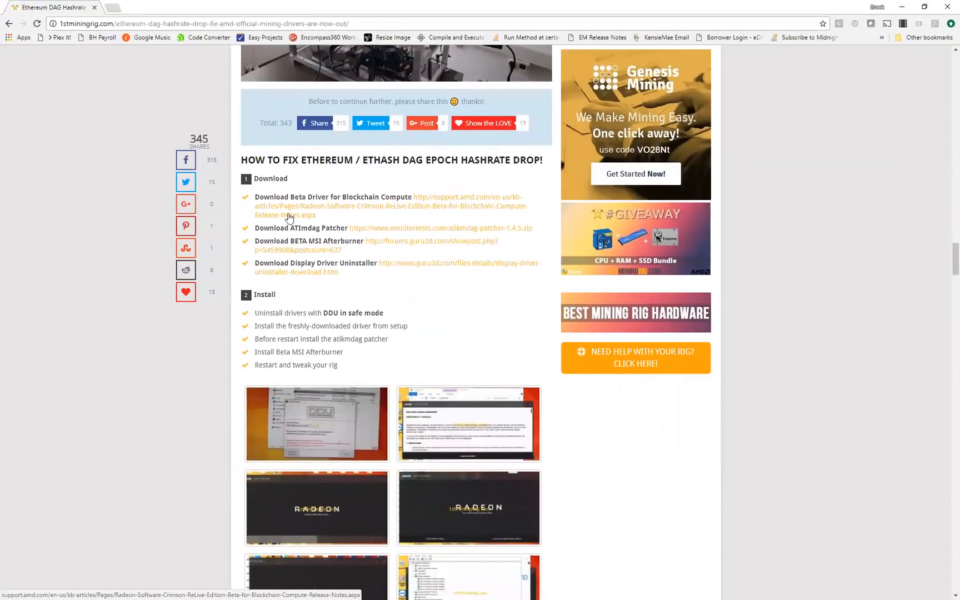
pyautogui.moveTo(409, 196)
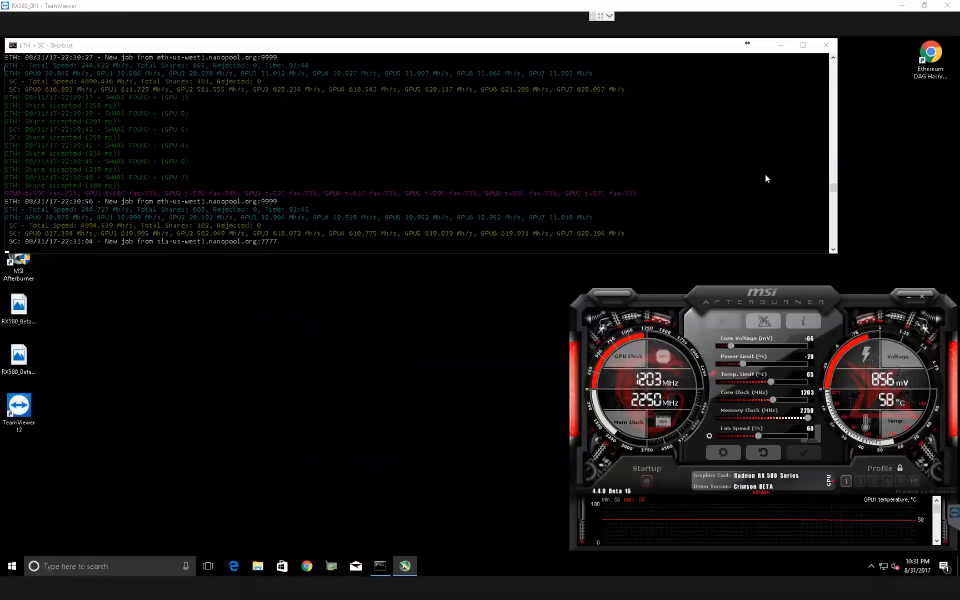
pyautogui.scroll(-3)
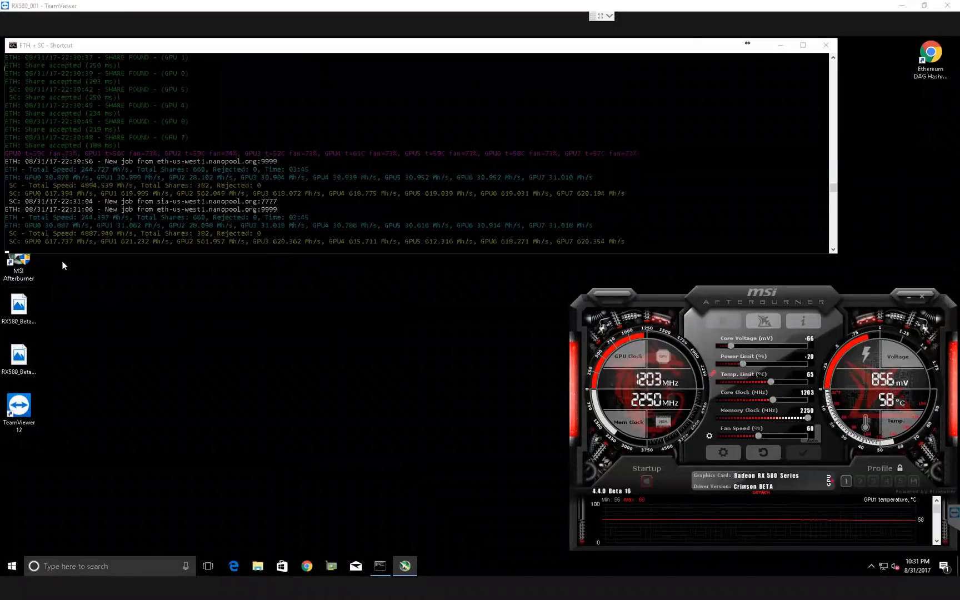
pyautogui.moveTo(183, 234)
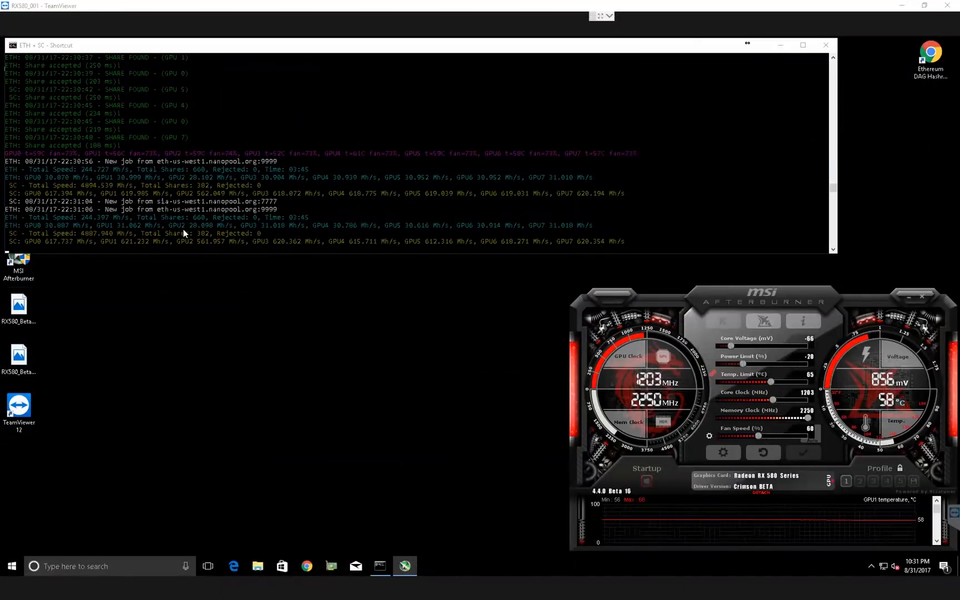
pyautogui.moveTo(205, 324)
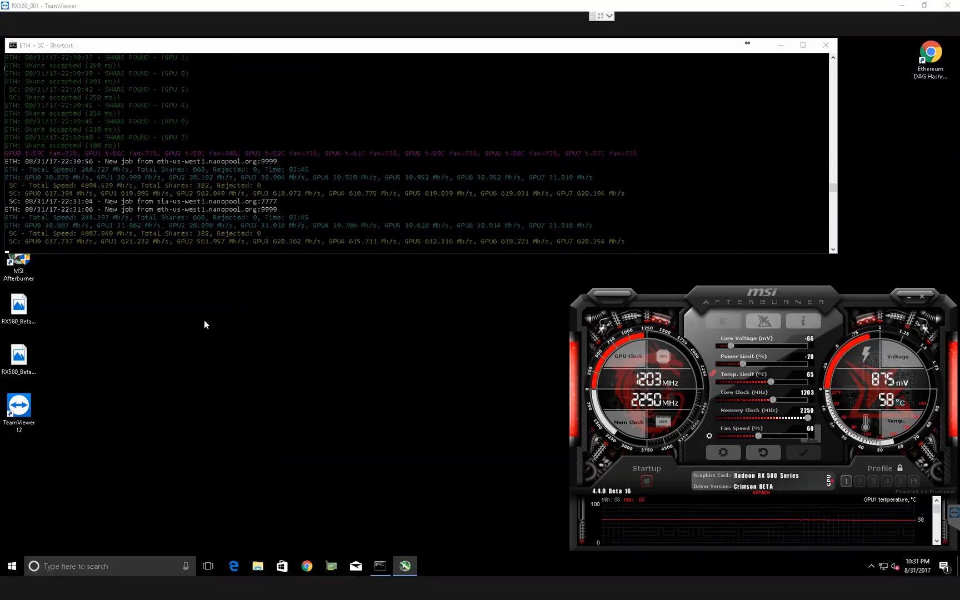
pyautogui.moveTo(214, 237)
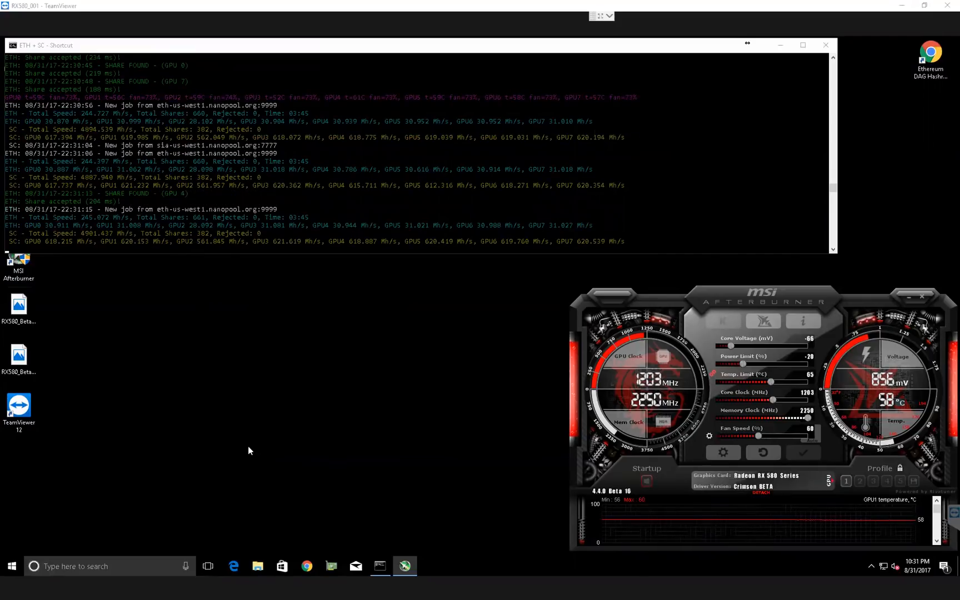
pyautogui.moveTo(282, 215)
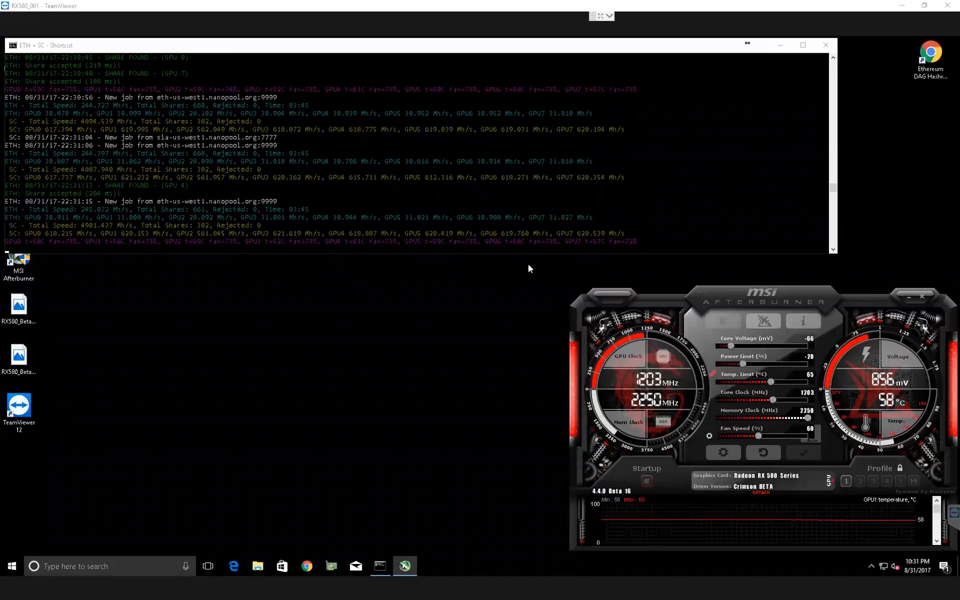
pyautogui.moveTo(738, 455)
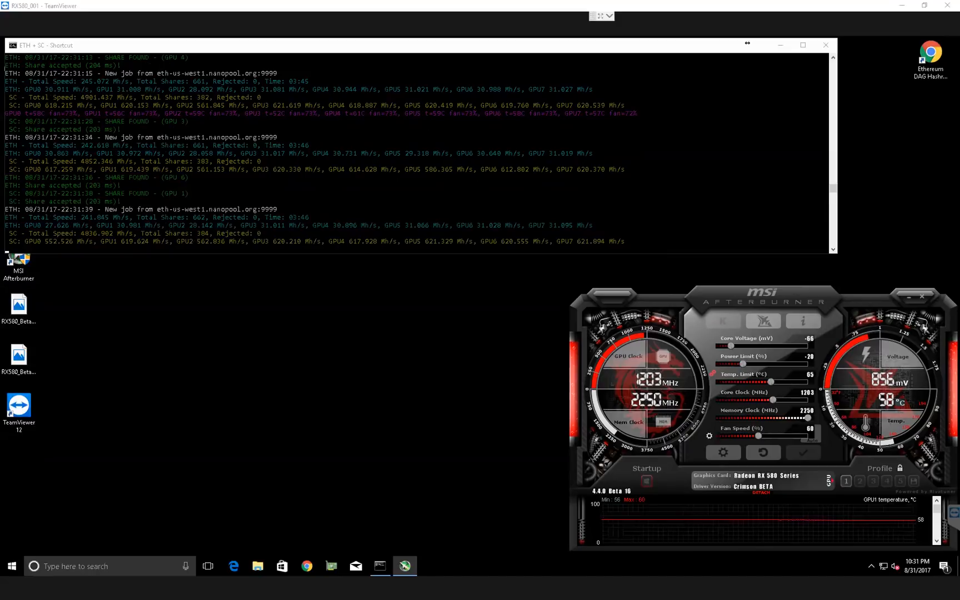
pyautogui.moveTo(644, 232)
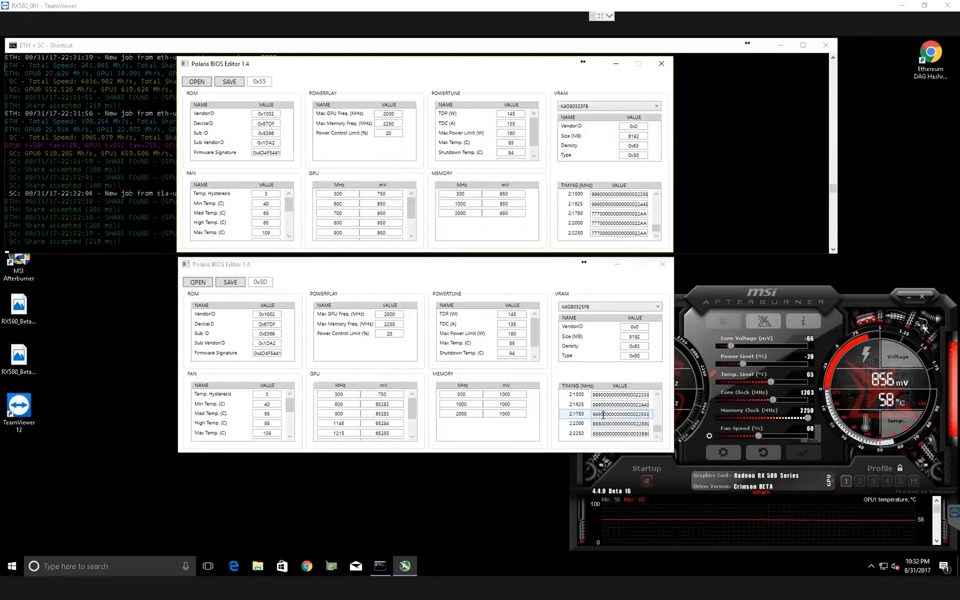
# Step: Compare the 1750 MHz timing straps and the GPU voltage states in both RX 580 BIOSes
pyautogui.click(618, 213)
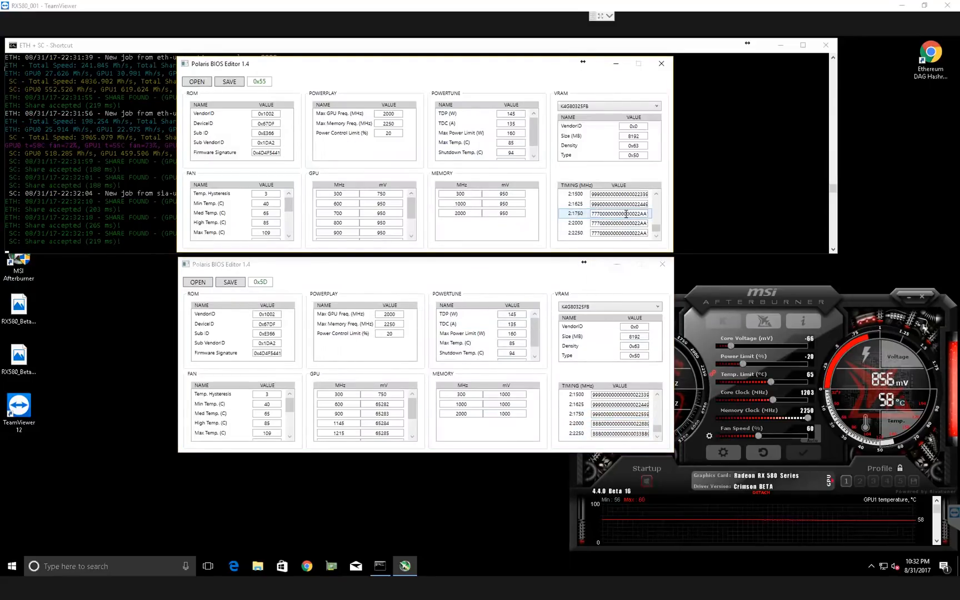
pyautogui.click(618, 222)
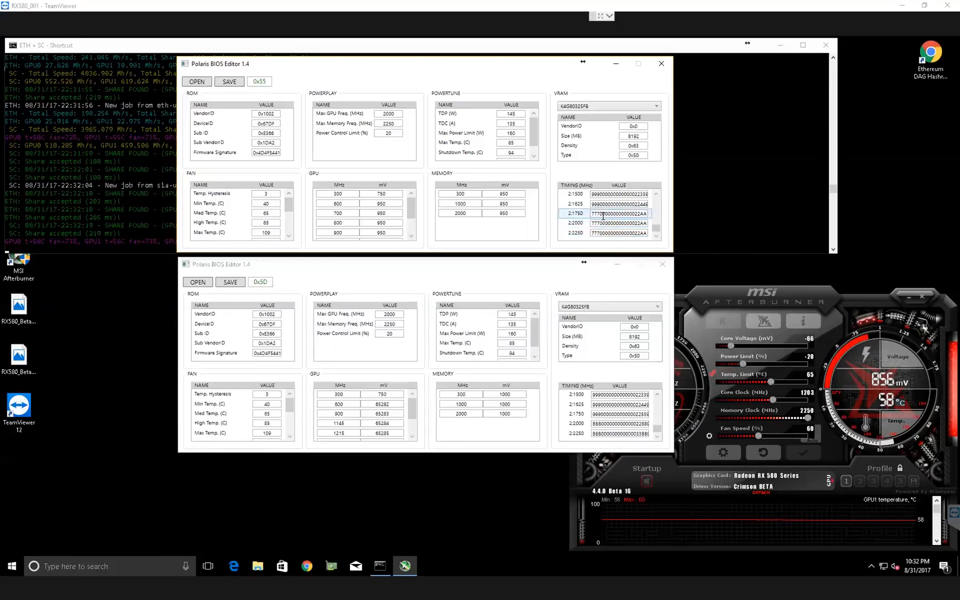
pyautogui.click(618, 222)
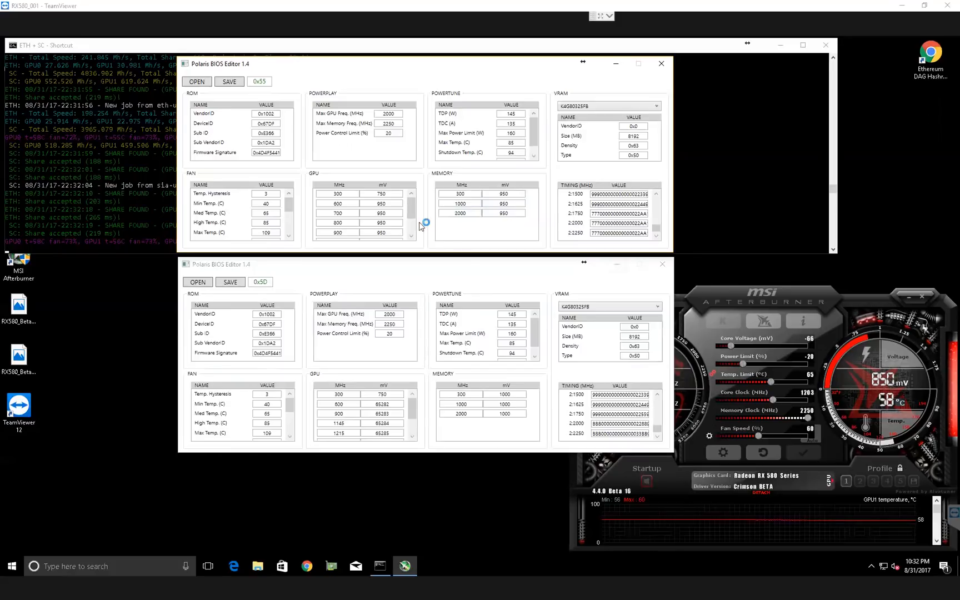
pyautogui.scroll(-3)
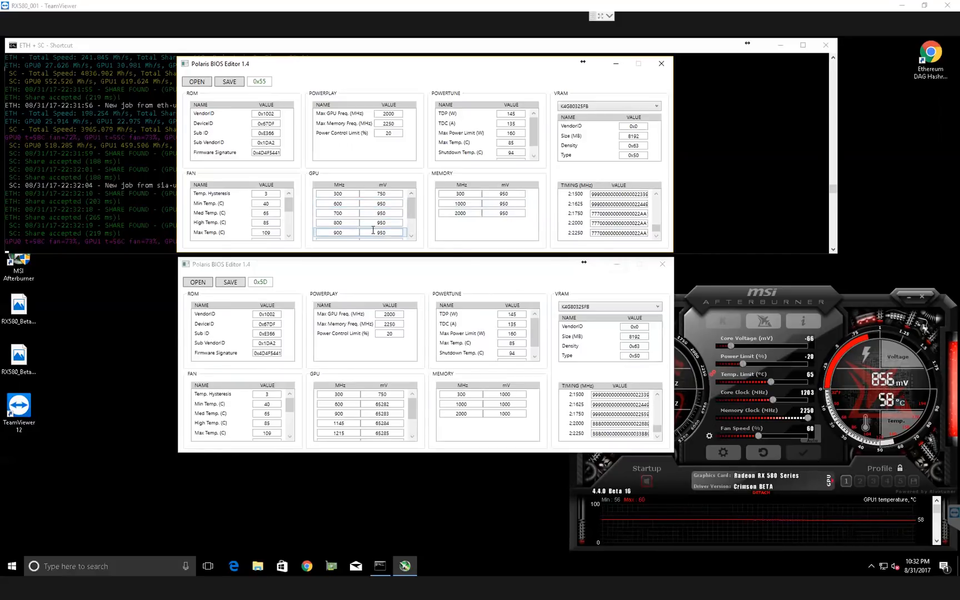
pyautogui.scroll(-3)
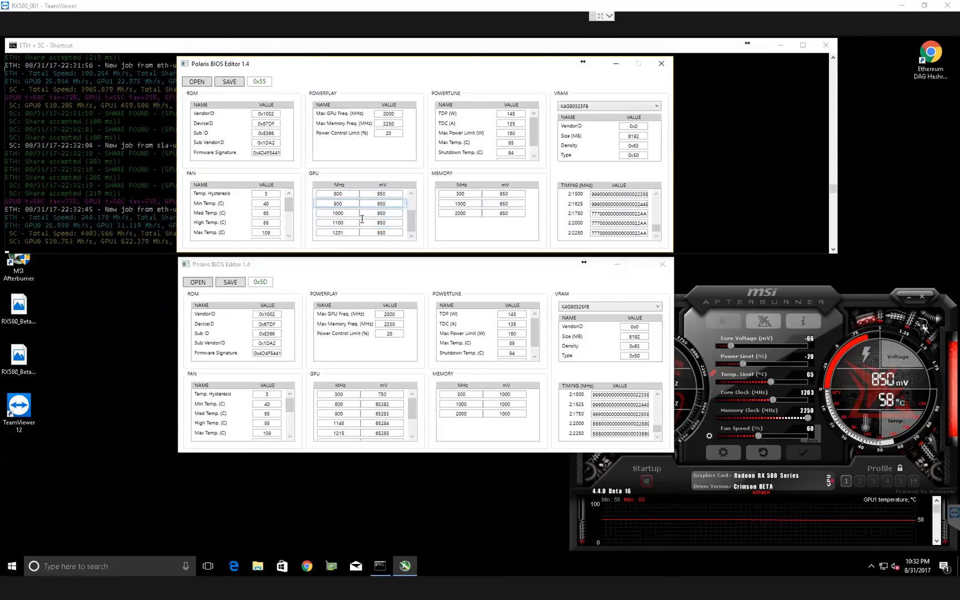
pyautogui.moveTo(373, 218)
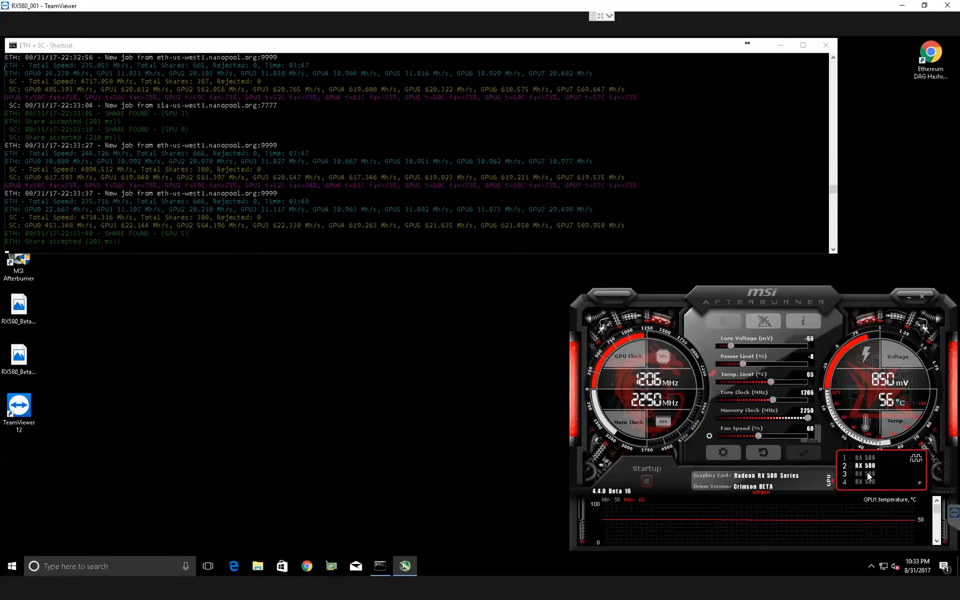
# Step: Switch Afterburner from GPU7 to GPU8 to view its -66 voltage and 2250 MHz memory clock
pyautogui.click(863, 482)
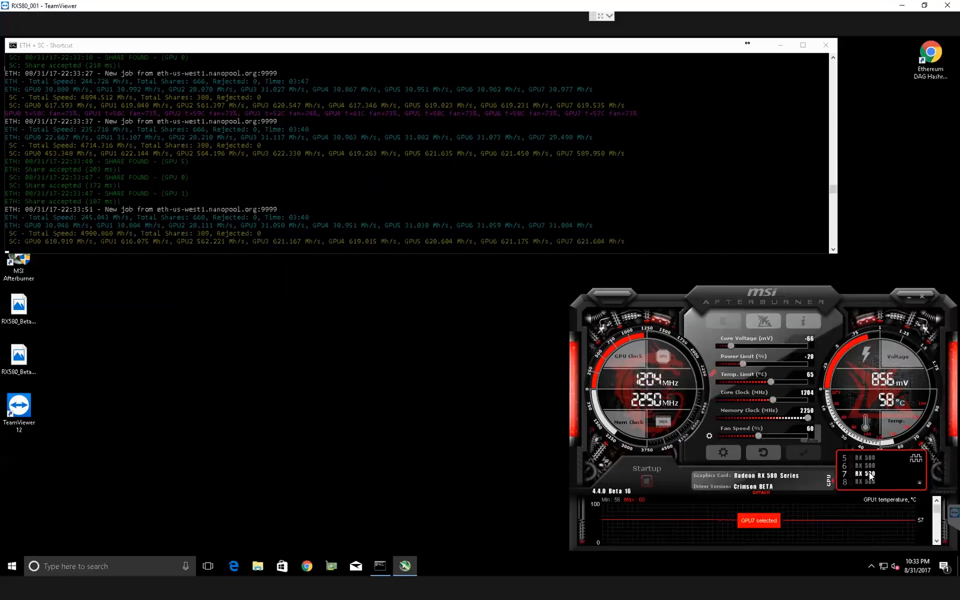
pyautogui.click(864, 481)
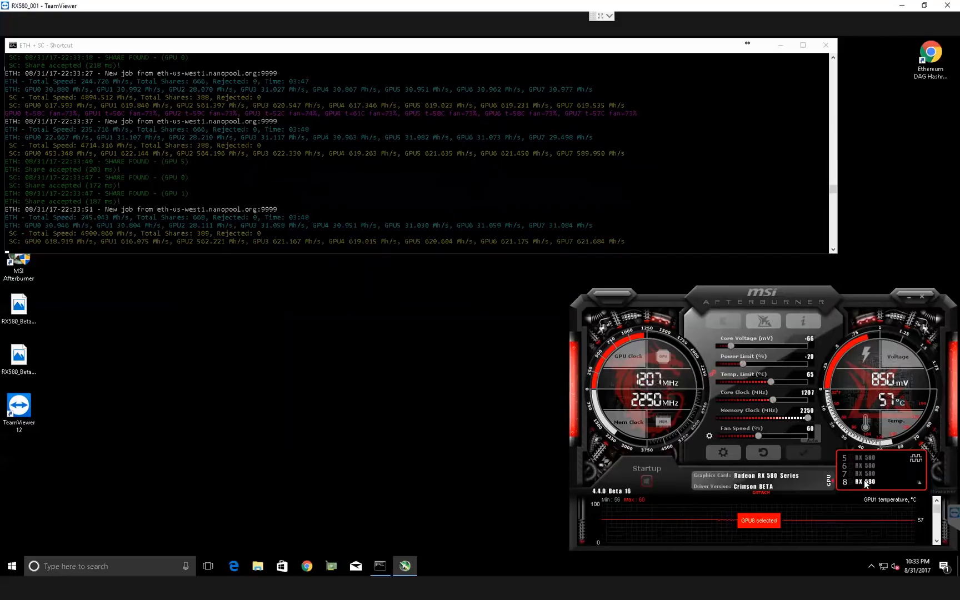